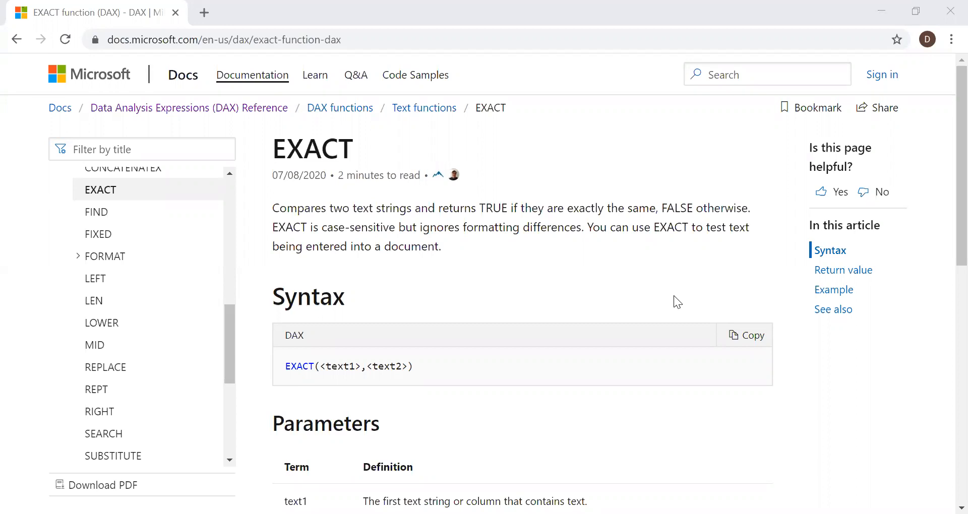
pyautogui.moveTo(621, 403)
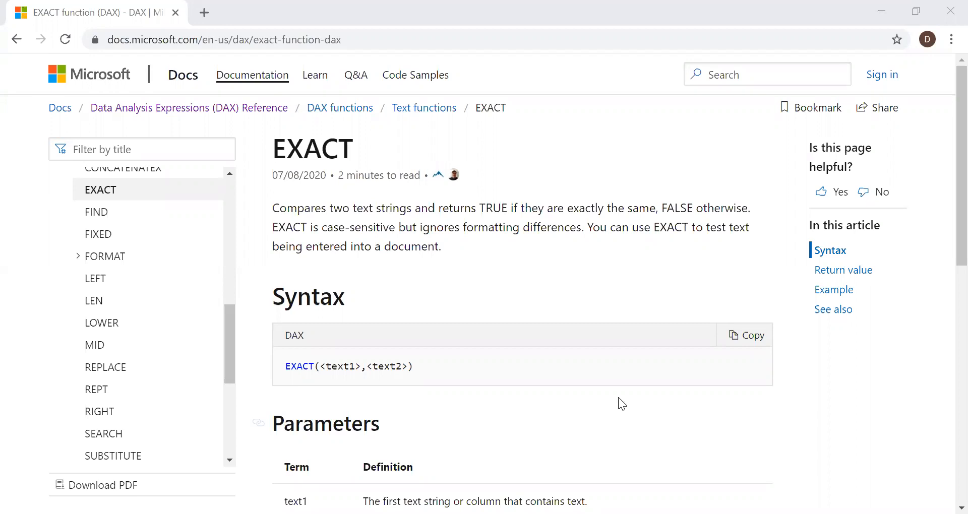
# Step: Review the EXACT function documentation, highlighting its text1 and text2 parameters
pyautogui.scroll(-3)
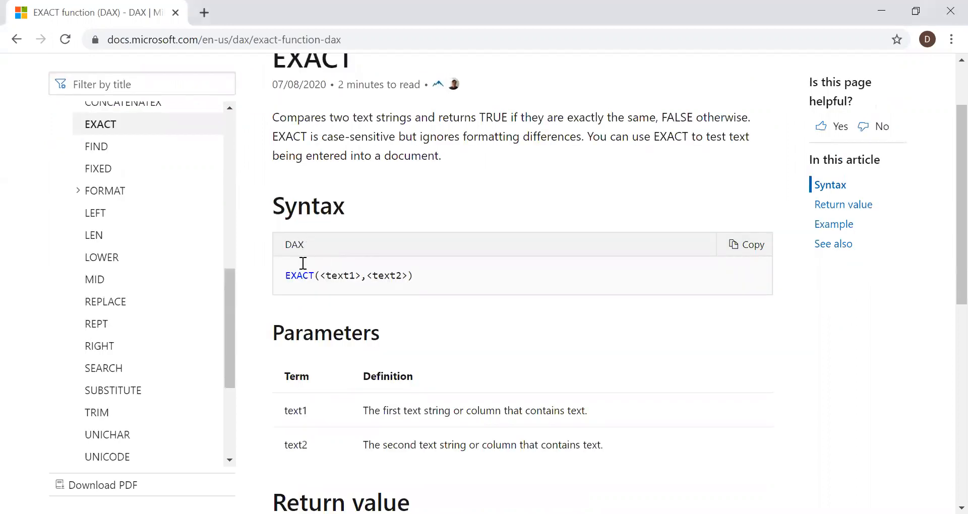
pyautogui.scroll(-3)
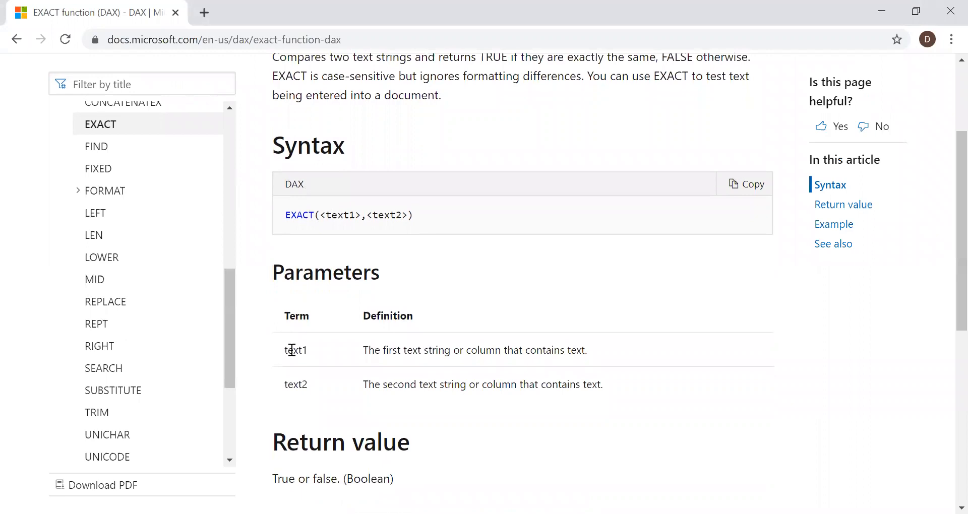
pyautogui.doubleClick(290, 350)
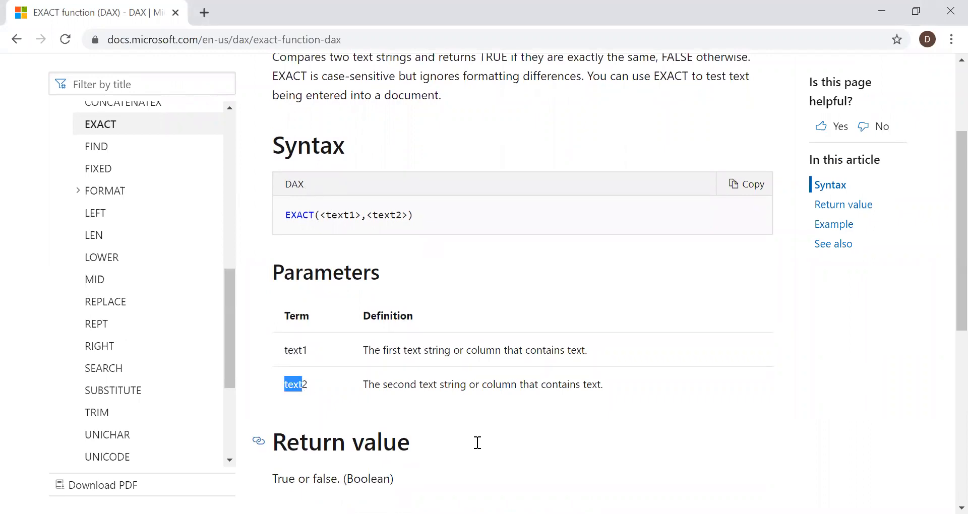
pyautogui.moveTo(946, 231)
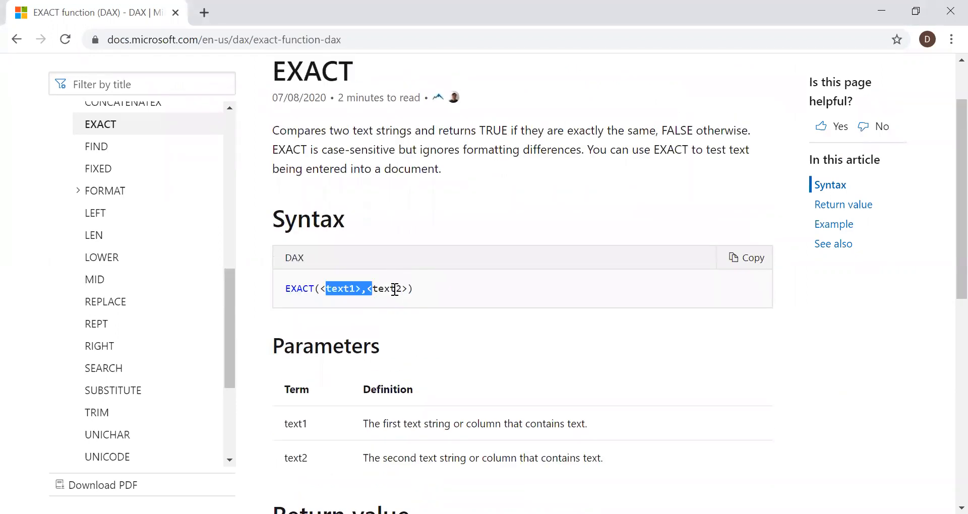
pyautogui.moveTo(346, 288); pyautogui.dragTo(401, 289)
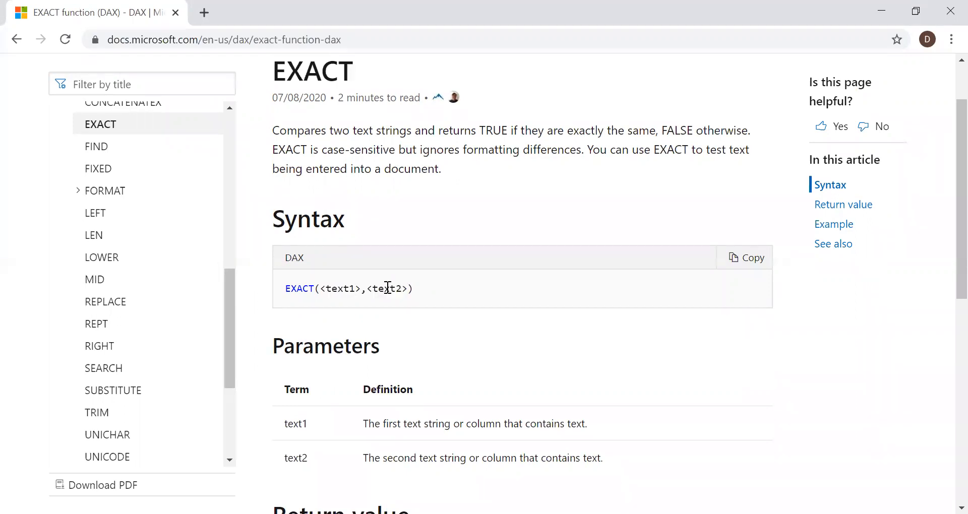
pyautogui.doubleClick(387, 288)
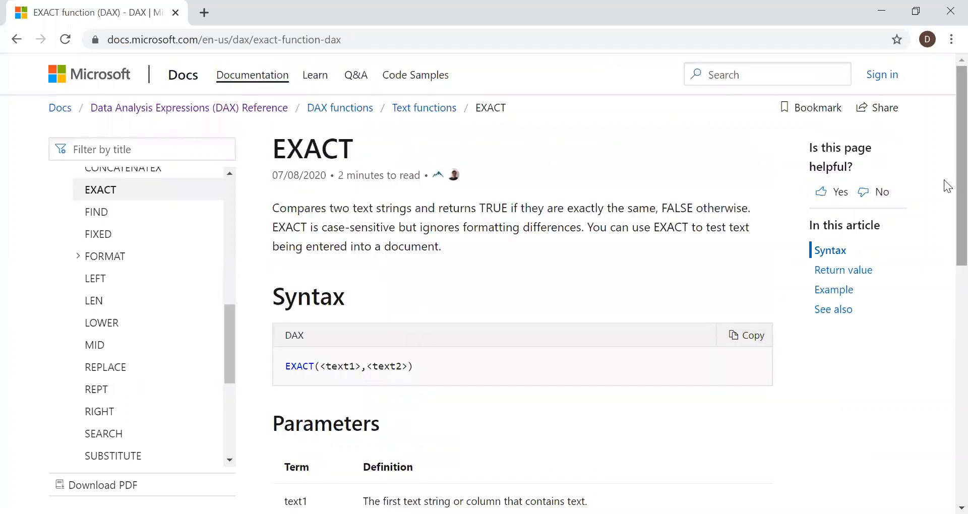
pyautogui.scroll(-3)
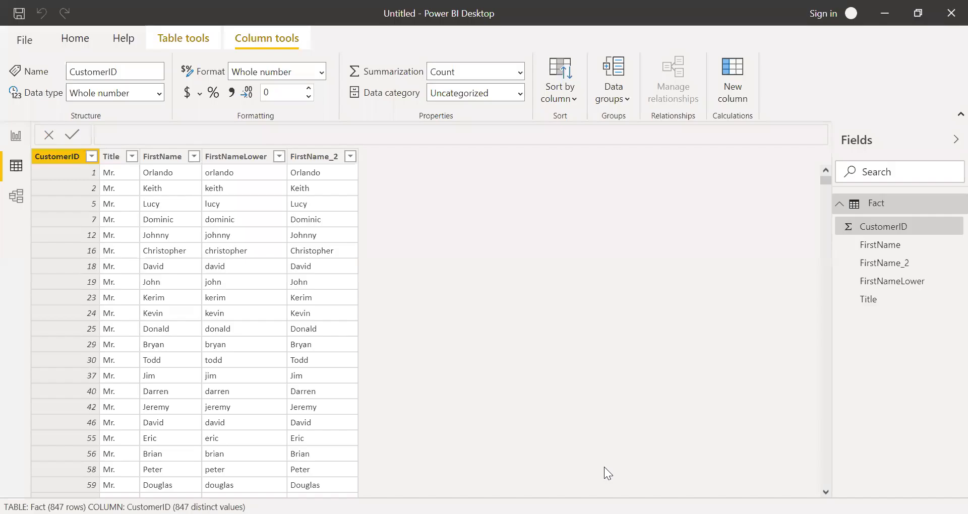
pyautogui.moveTo(679, 481)
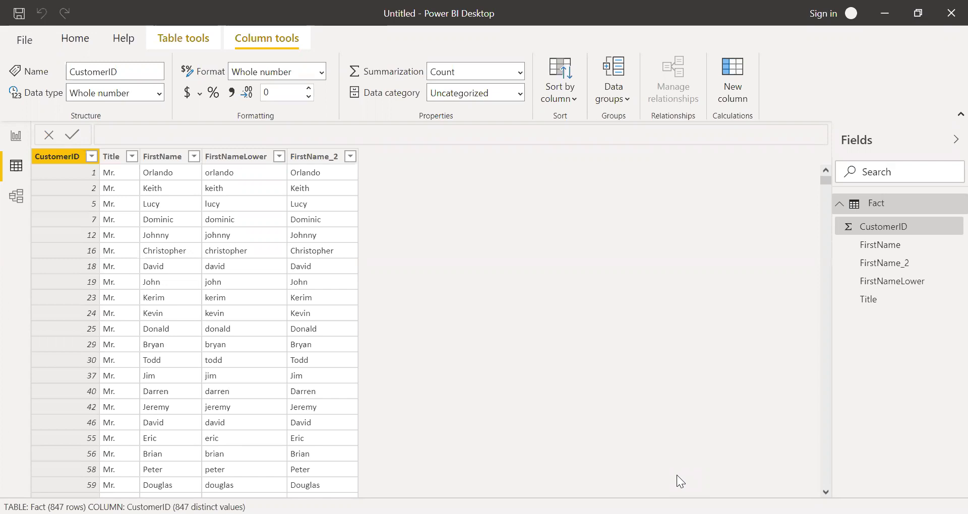
pyautogui.moveTo(697, 110)
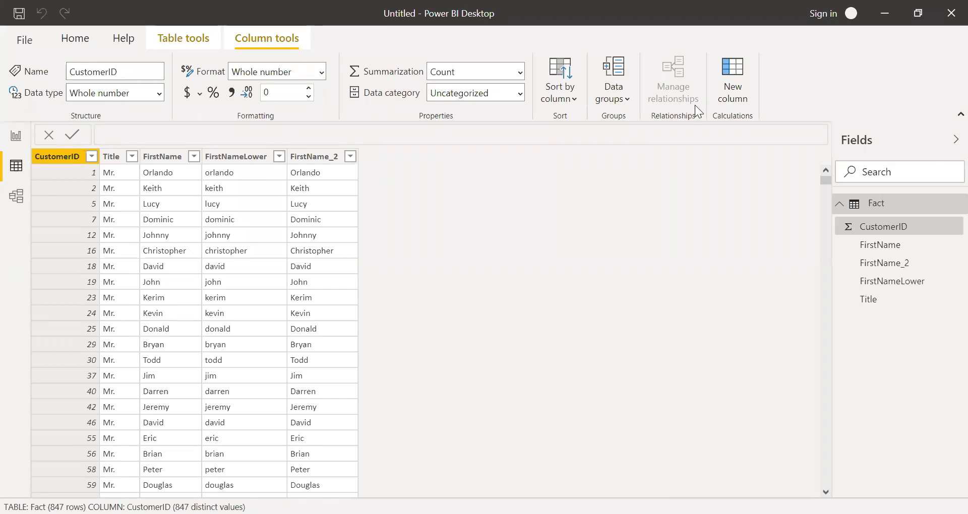
# Step: Add calculated column exact_ex = EXACT('Fact'[FirstName],'Fact'[FirstNameLower]), returning False in every row
pyautogui.click(349, 156)
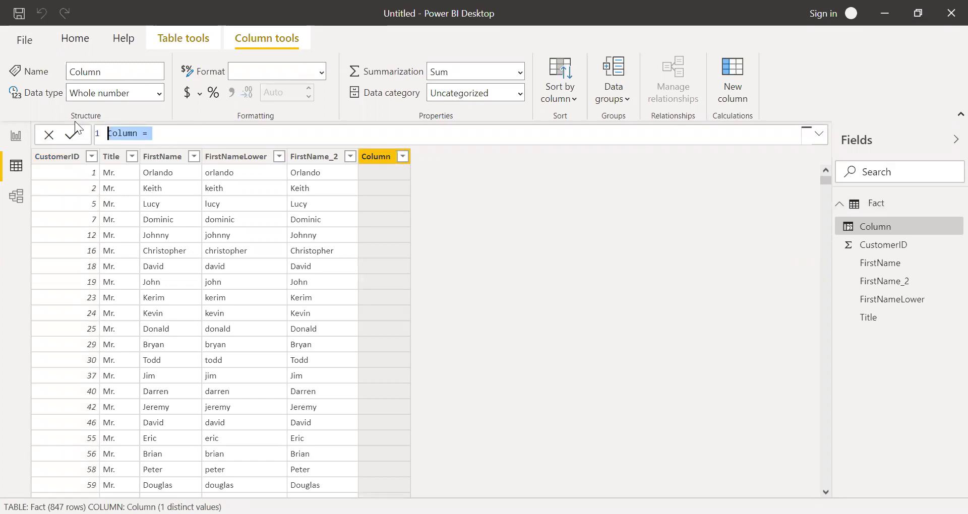
pyautogui.write('exact')
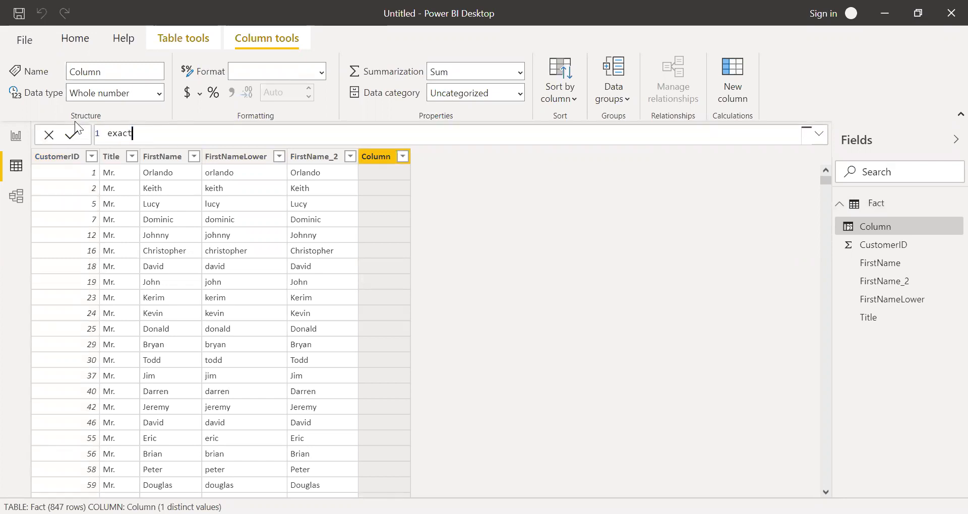
pyautogui.write('_ex =')
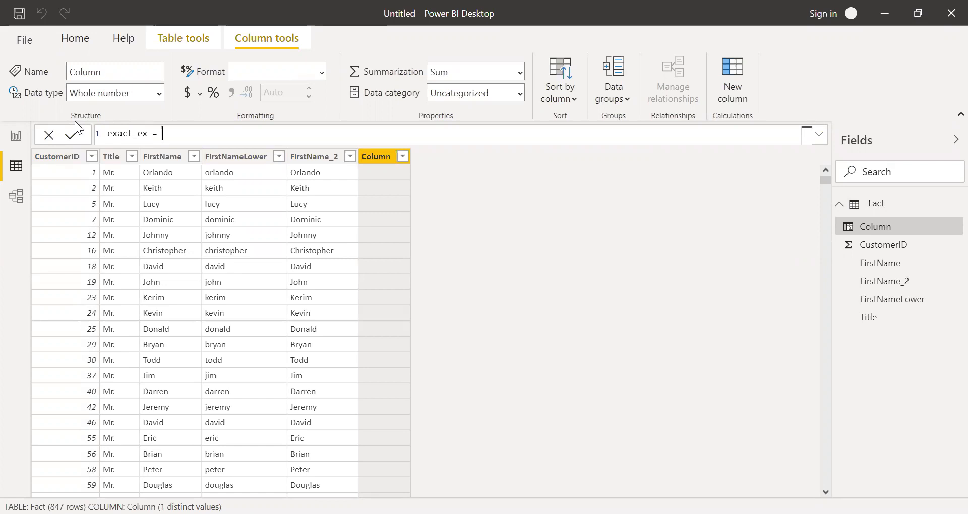
pyautogui.write('ex')
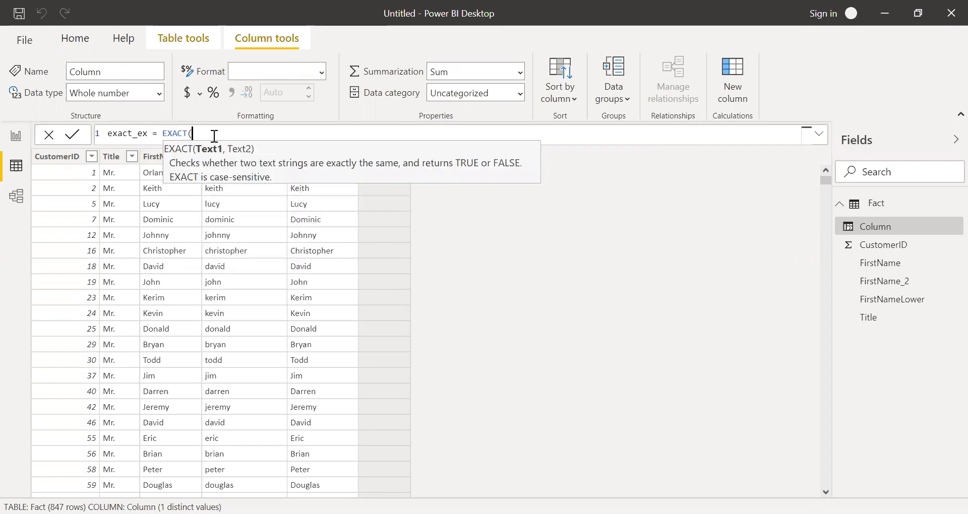
pyautogui.write("'Fact'[FirstName],f")
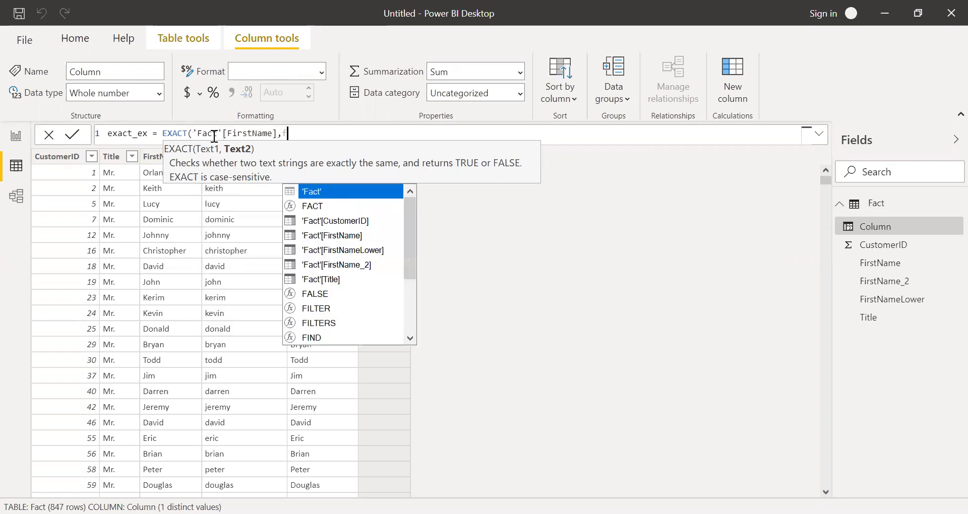
pyautogui.write('irstNameLower])')
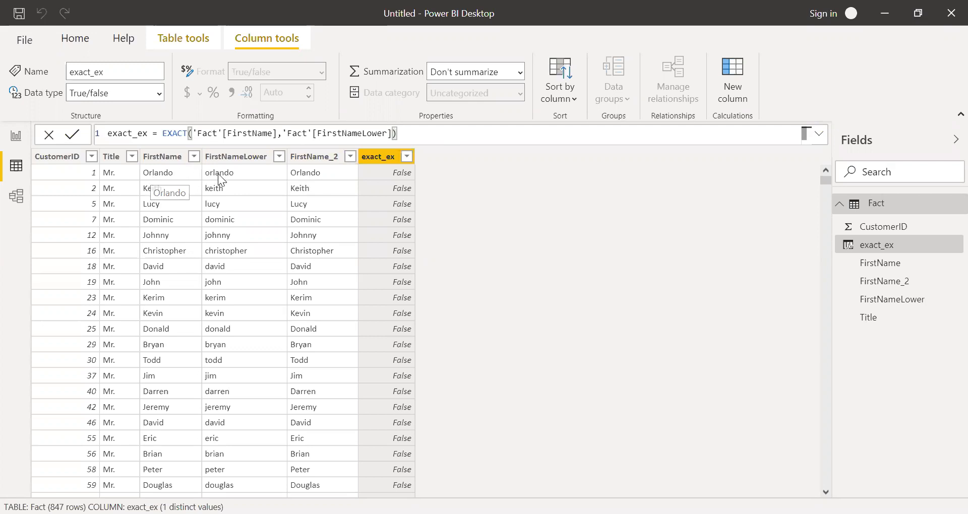
pyautogui.moveTo(148, 177)
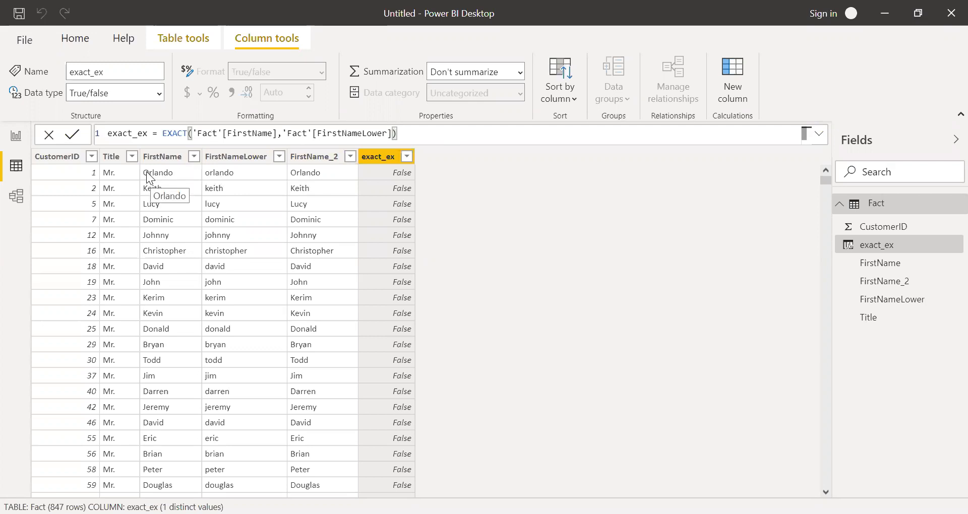
pyautogui.moveTo(222, 169)
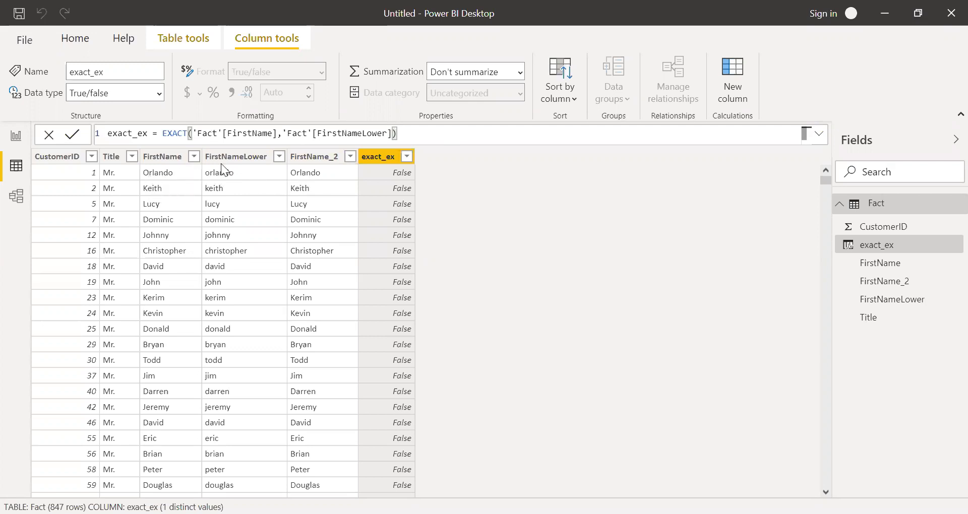
pyautogui.moveTo(218, 184)
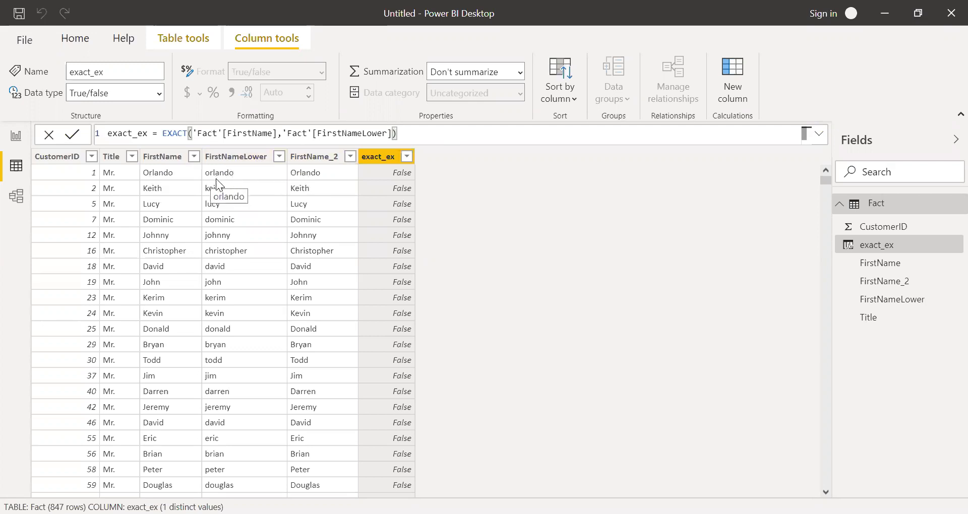
pyautogui.moveTo(394, 175)
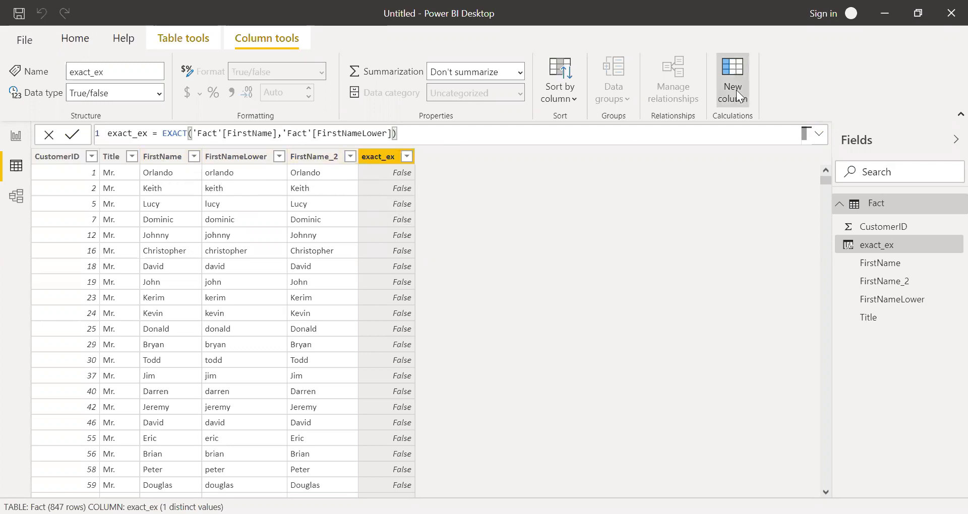
# Step: Add calculated column exact_ex_2 = EXACT('Fact'[FirstName],'Fact'[FirstName_2]), returning True in every row
pyautogui.click(731, 69)
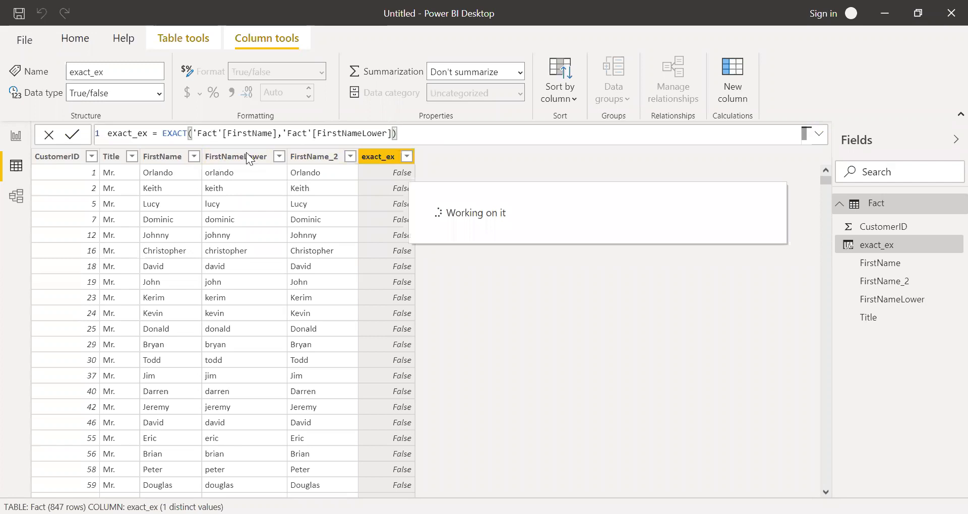
pyautogui.click(732, 73)
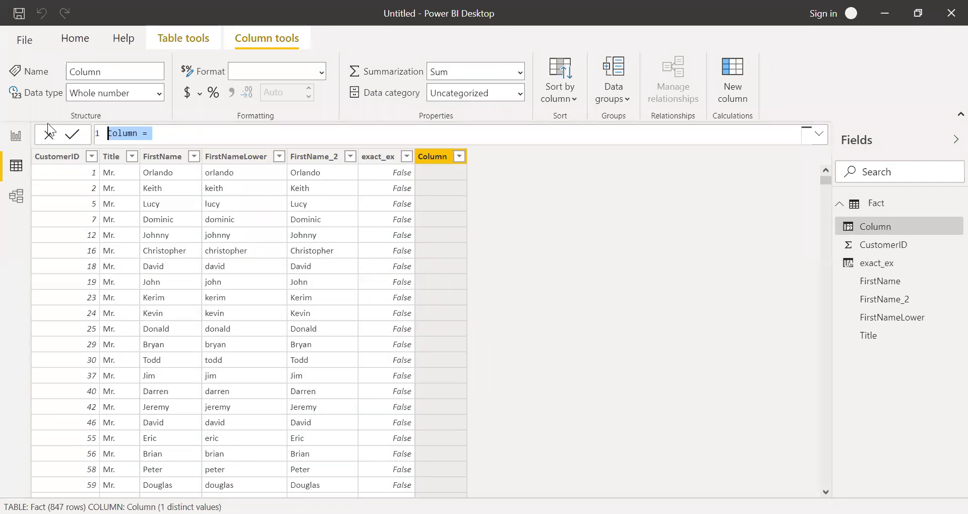
pyautogui.write('exact_ex_2 = EXACT(')
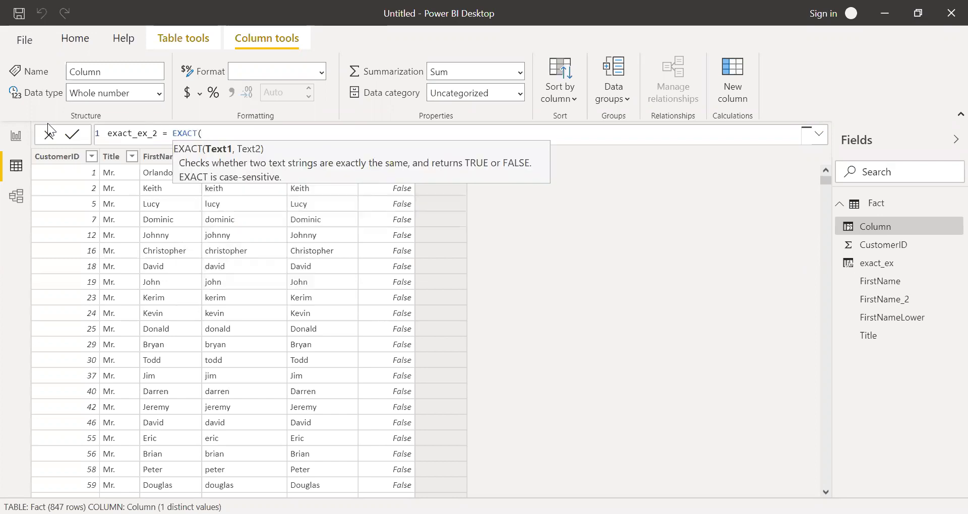
pyautogui.write('fir')
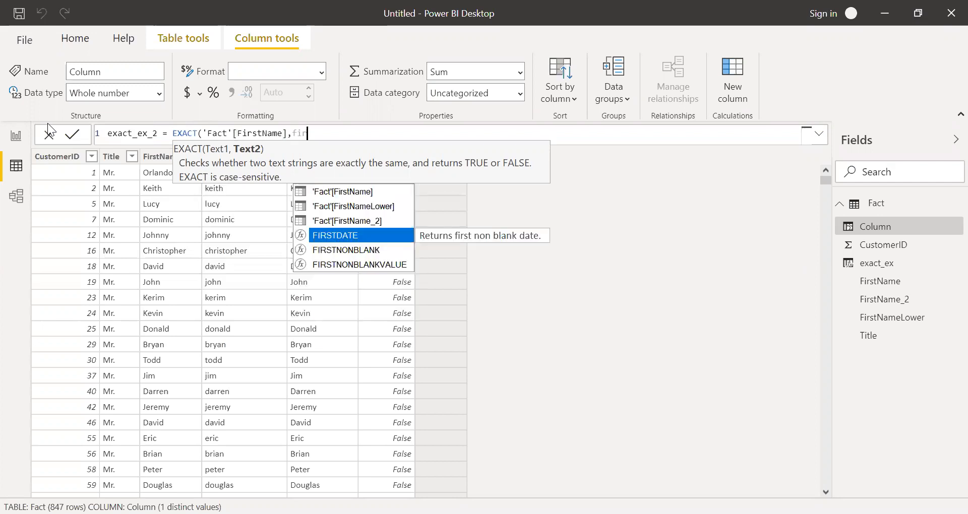
pyautogui.click(349, 221)
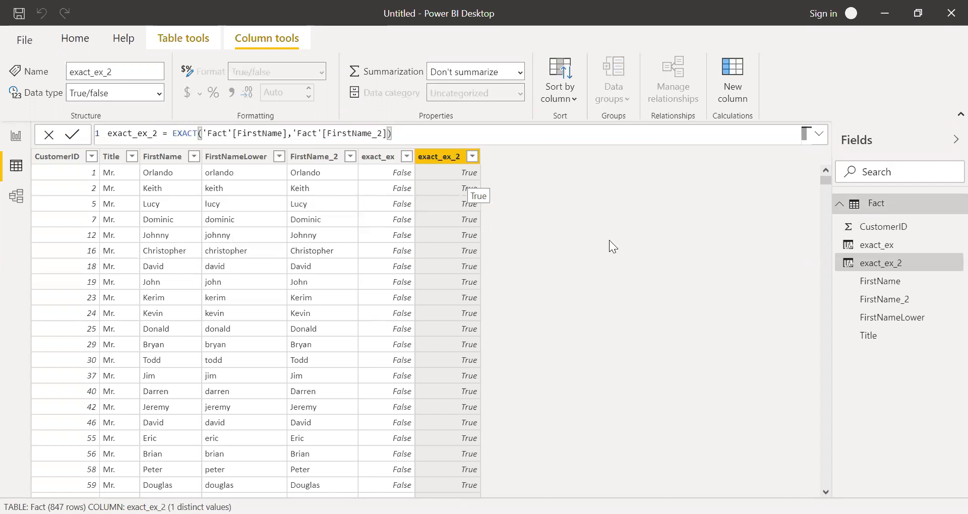
pyautogui.moveTo(613, 246)
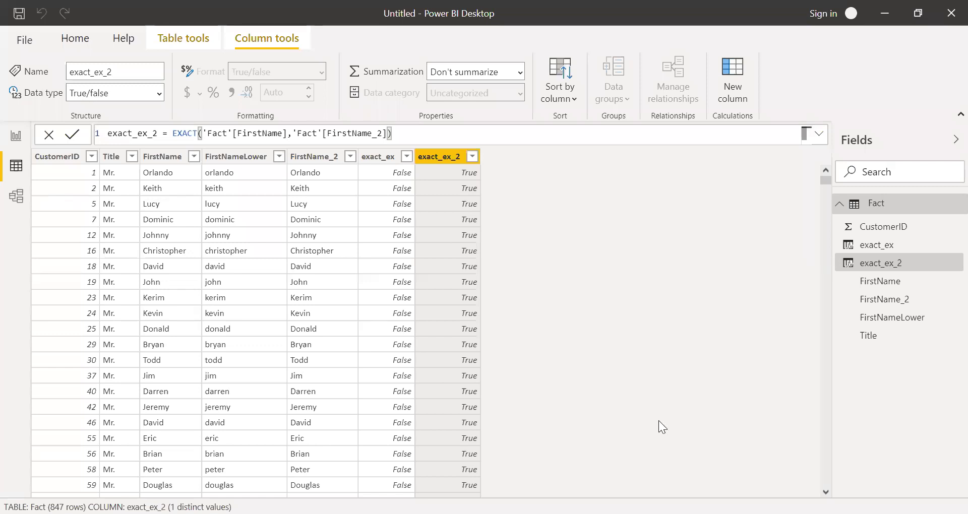
pyautogui.moveTo(687, 456)
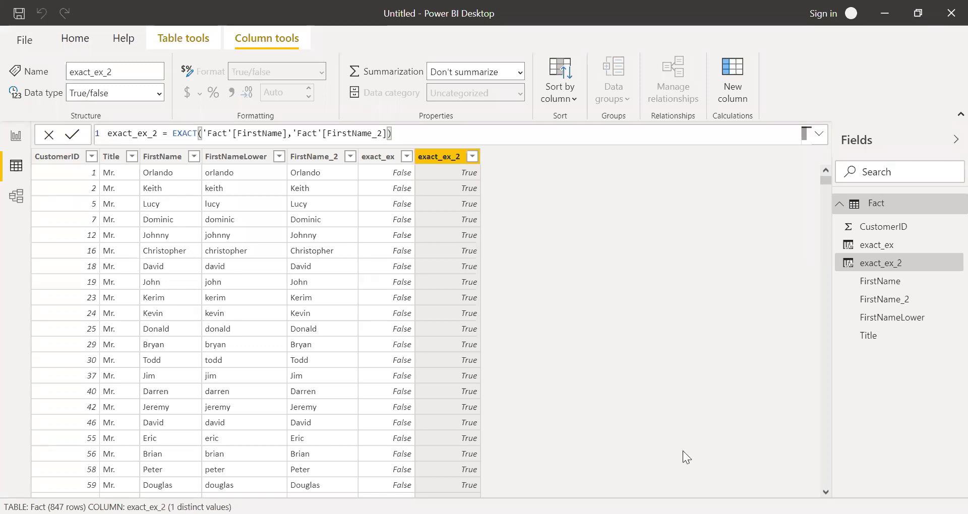